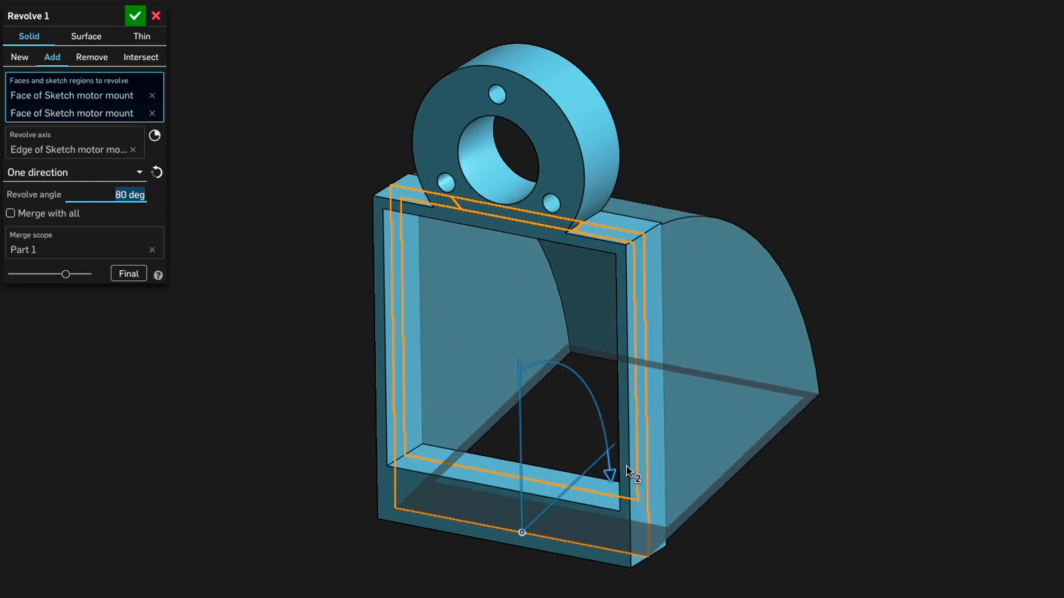
- Accept the 80° Revolve 1 on the motor mount and switch to the basket part
click(135, 15)
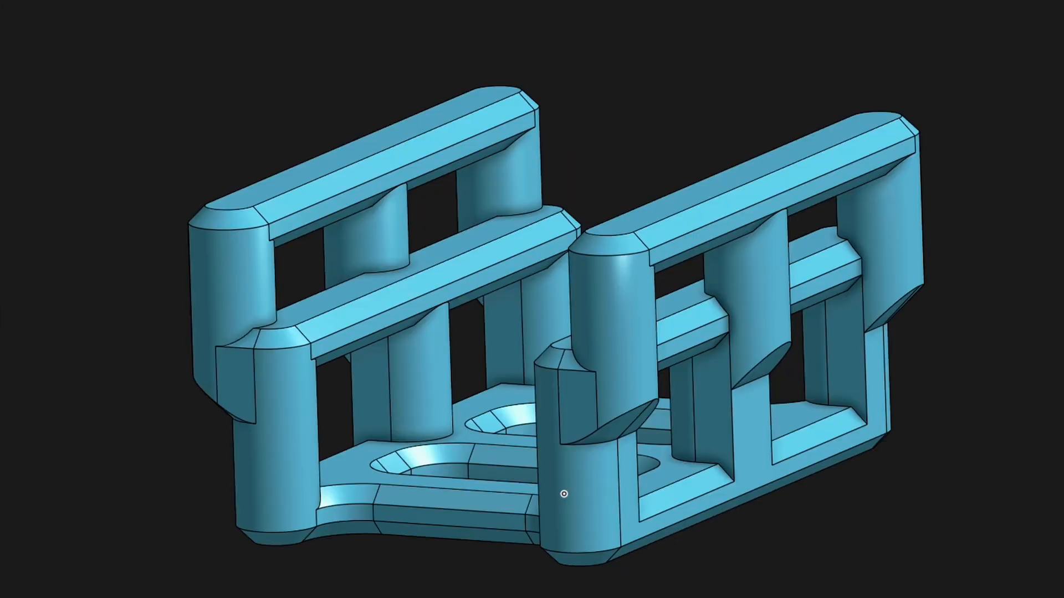